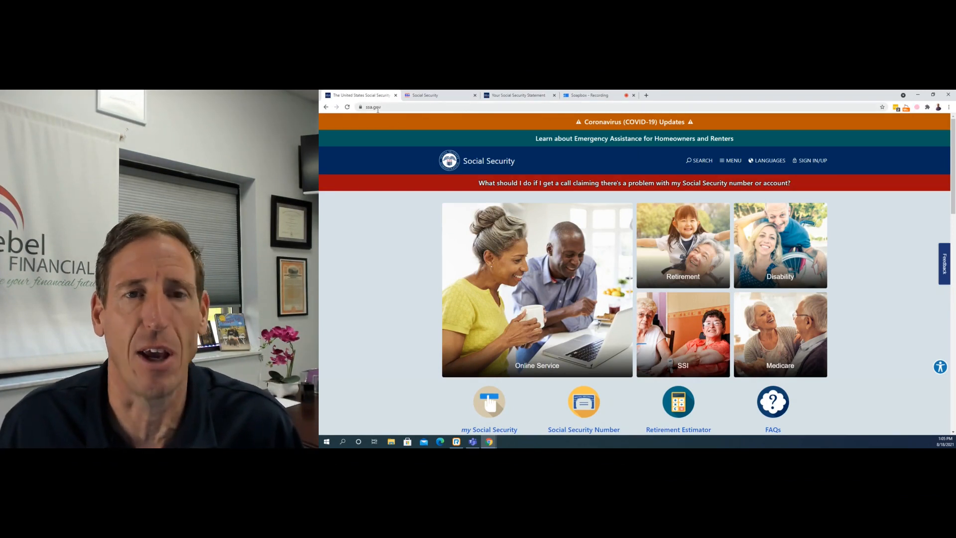
pyautogui.moveTo(590, 138)
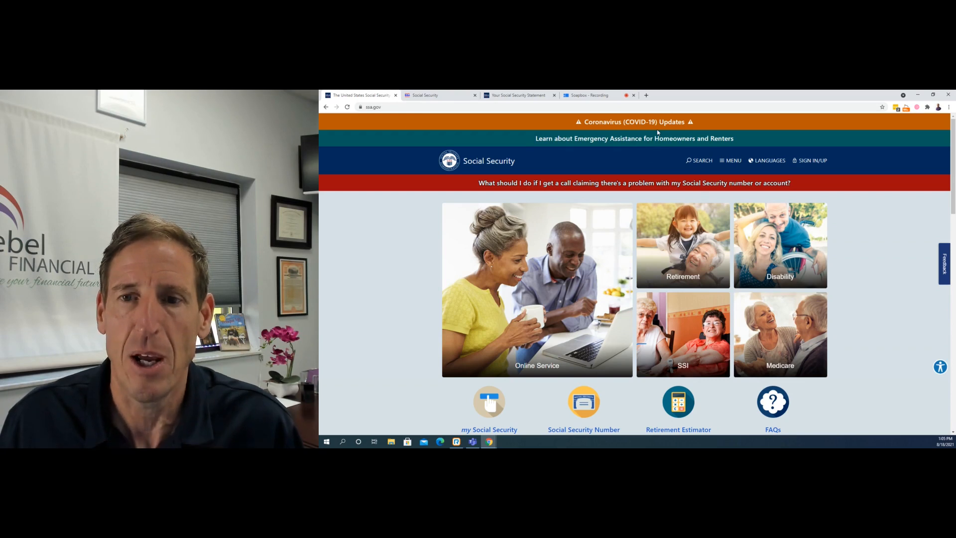
pyautogui.moveTo(812, 160)
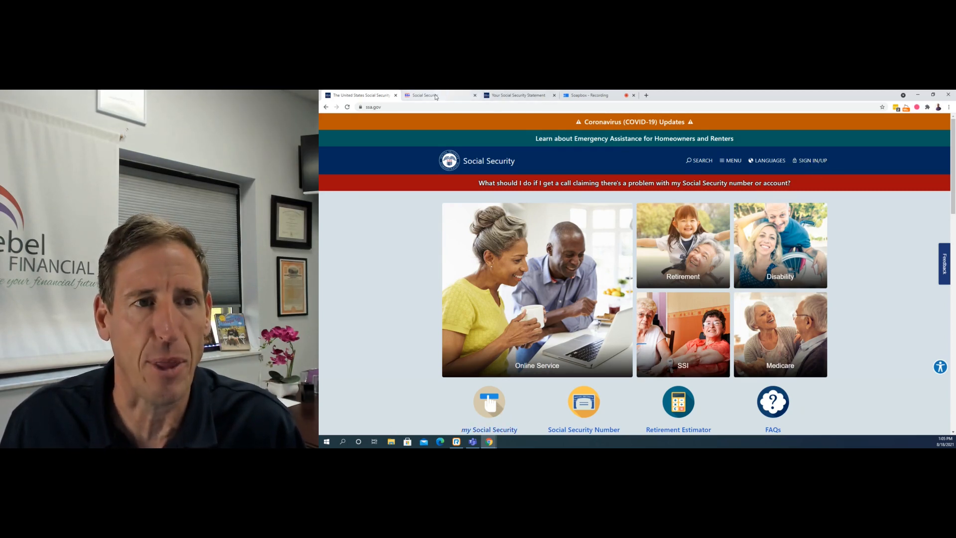
# Switch to the Social Security tab showing the my Social Security sign-in page
pyautogui.click(489, 404)
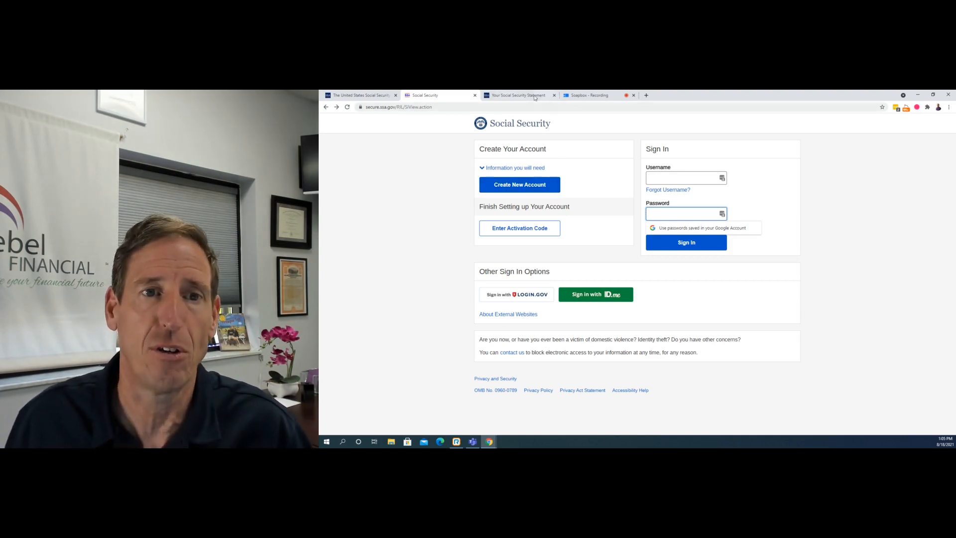
# Switch to the 'Your Social Security Statement' tab showing the $2,061 monthly estimate
pyautogui.click(517, 95)
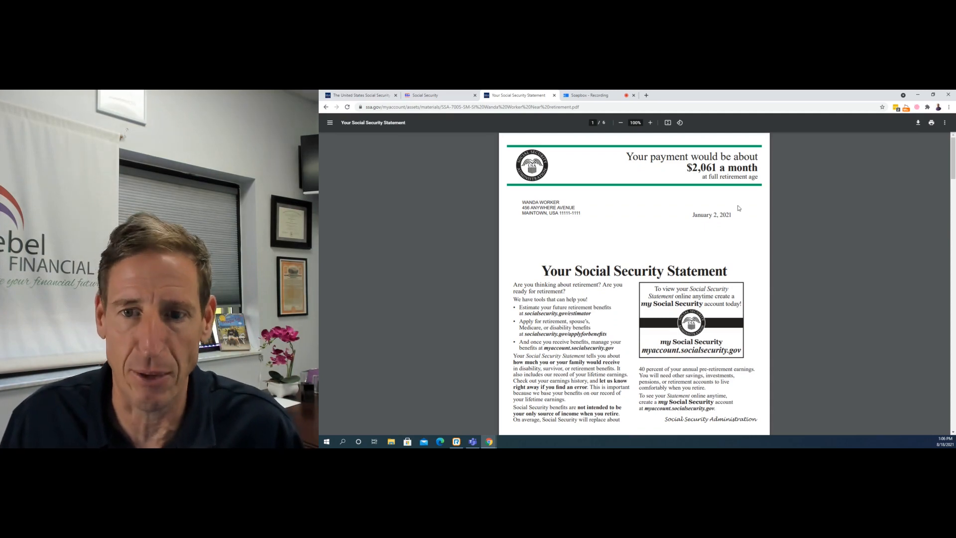
pyautogui.moveTo(518, 201)
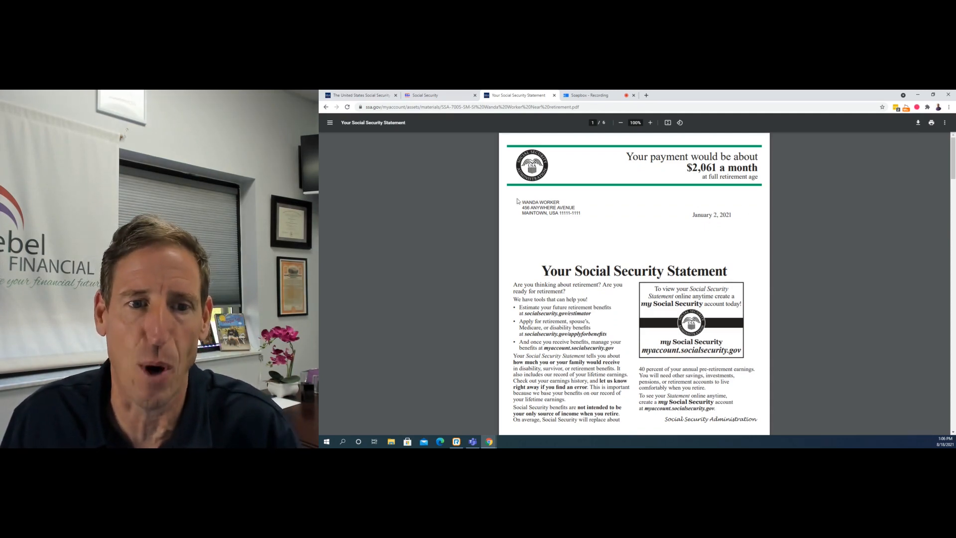
pyautogui.moveTo(706, 227)
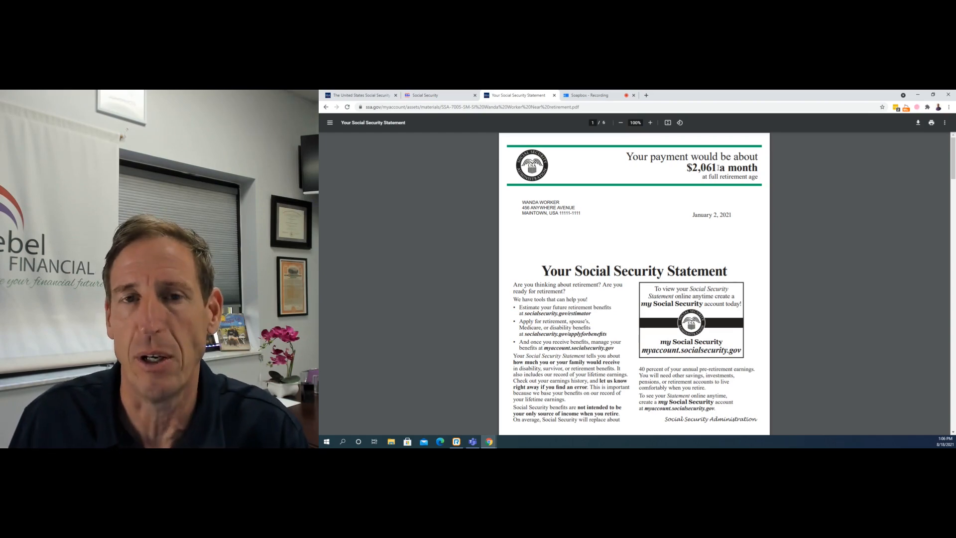
# Scroll to page 2's Your Estimated Benefits with retirement, disability and survivor amounts
pyautogui.scroll(-3)
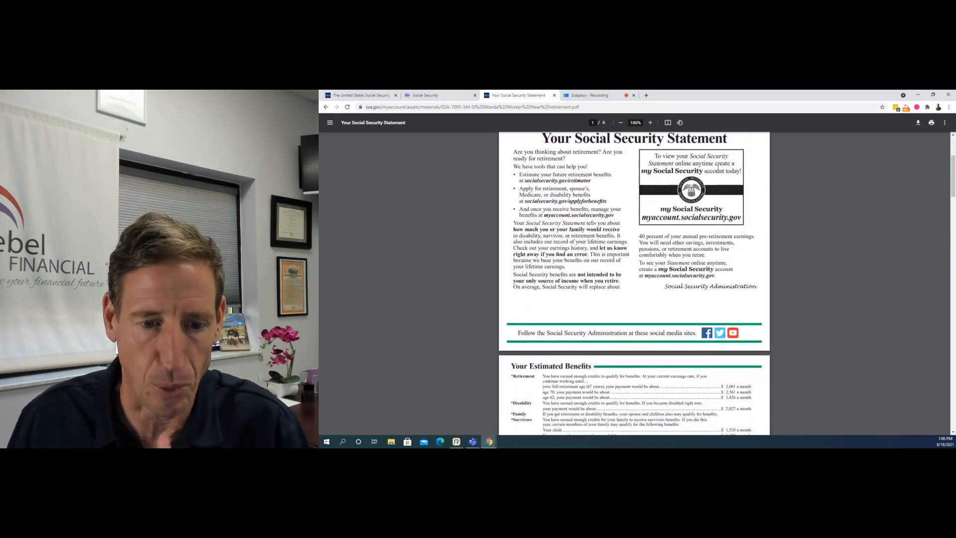
pyautogui.scroll(-3)
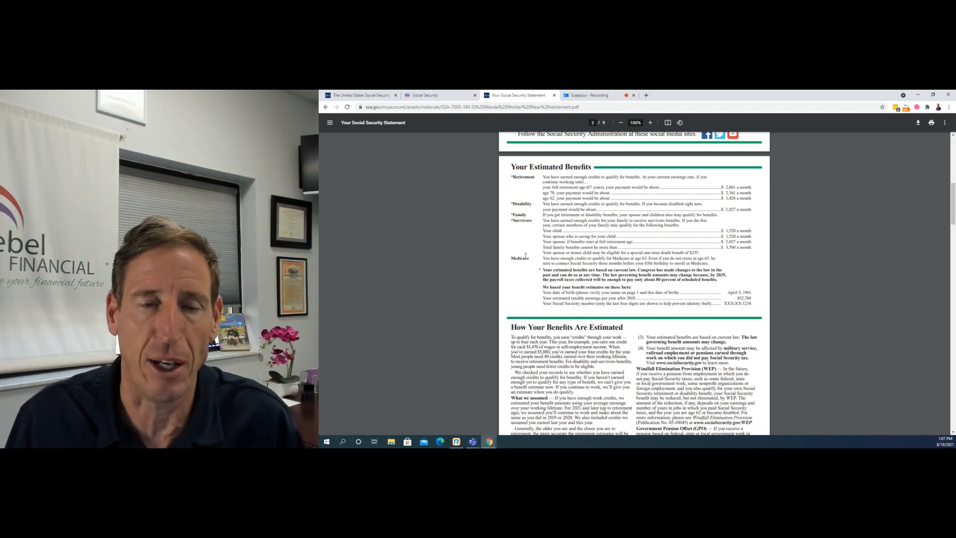
# Scroll past How Your Benefits Are Estimated to page 3's Your Earnings Record
pyautogui.scroll(-3)
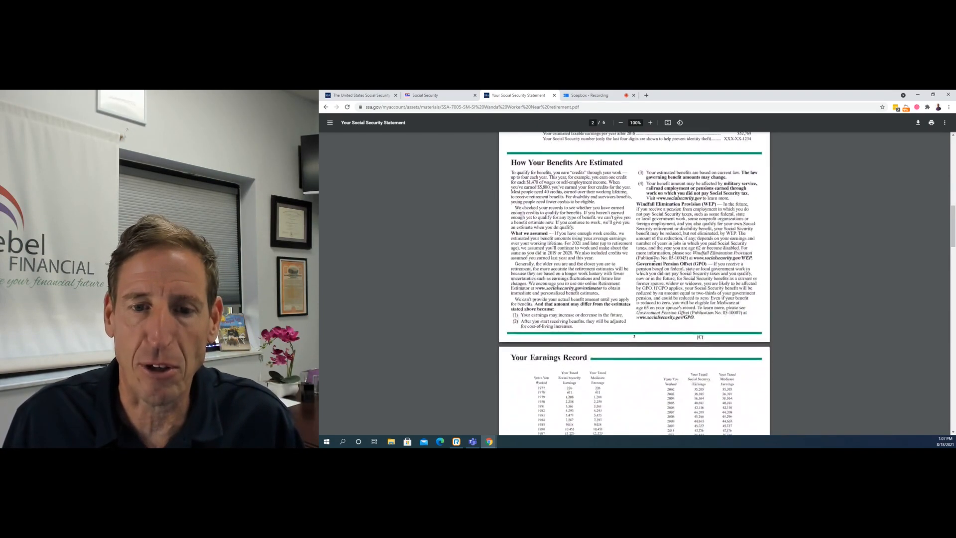
pyautogui.scroll(-3)
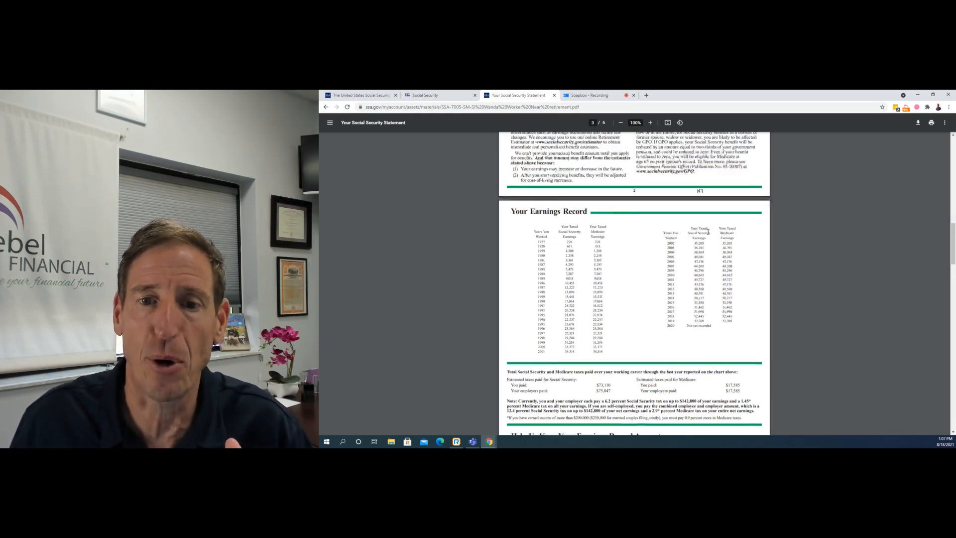
# Scroll back up to page 1 showing the estimated $2,061 monthly payment
pyautogui.scroll(3)
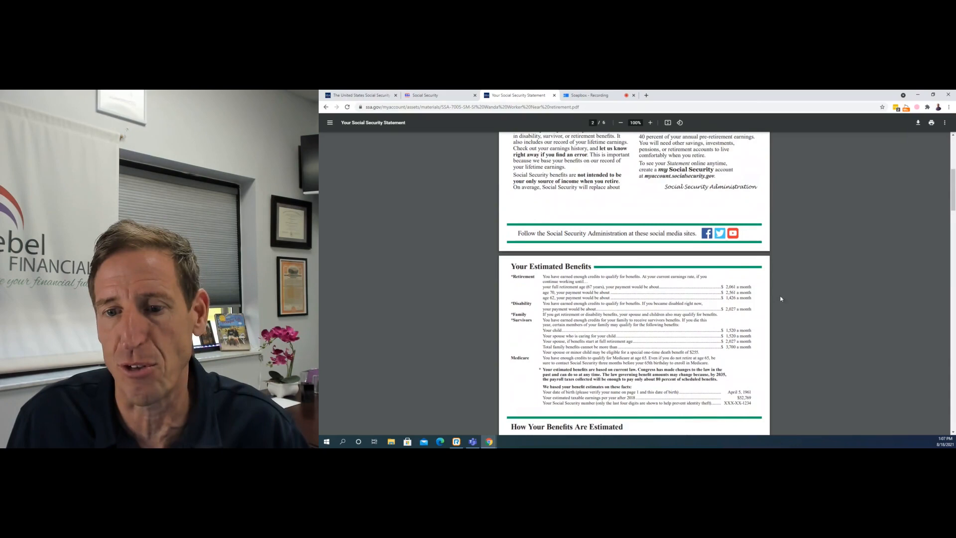
pyautogui.scroll(3)
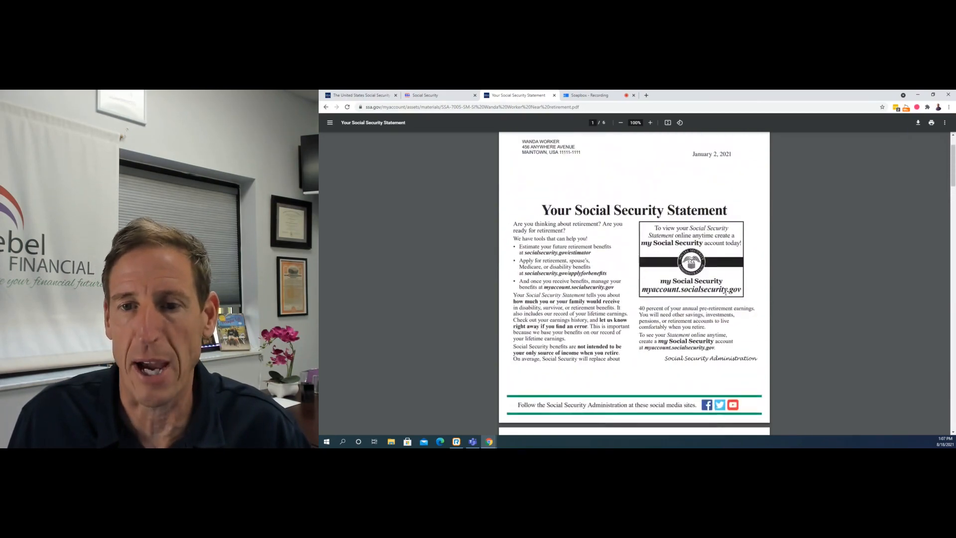
pyautogui.scroll(3)
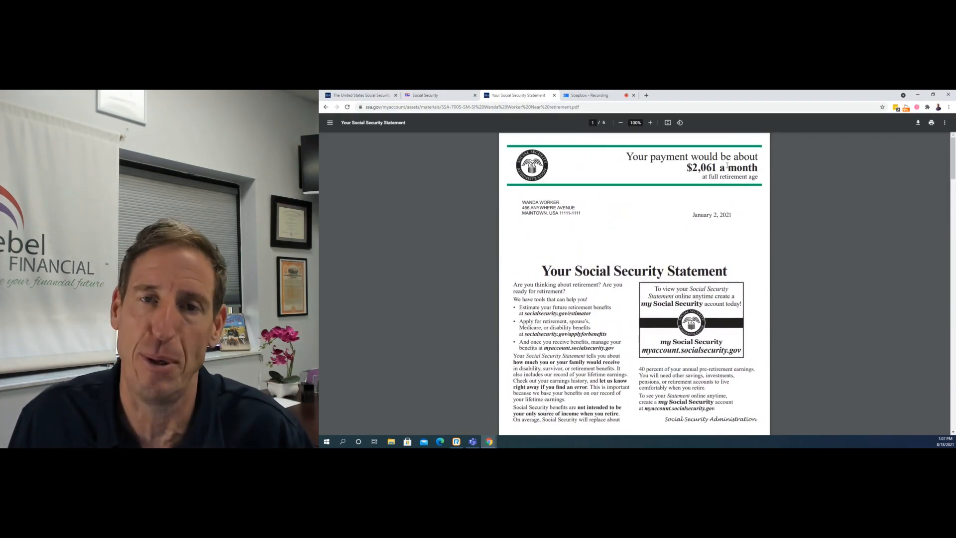